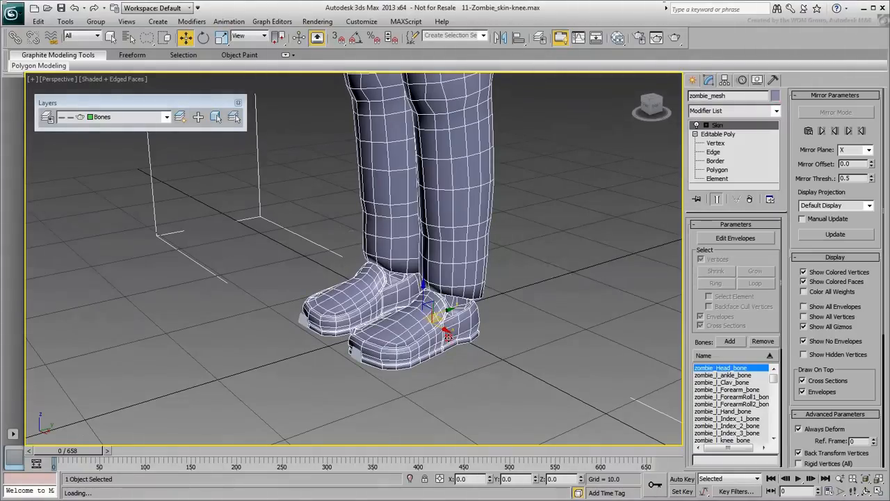
Step: Check and close the Weight Tool, deselect the zombie mesh, and go to the MAXScript menu
click(735, 238)
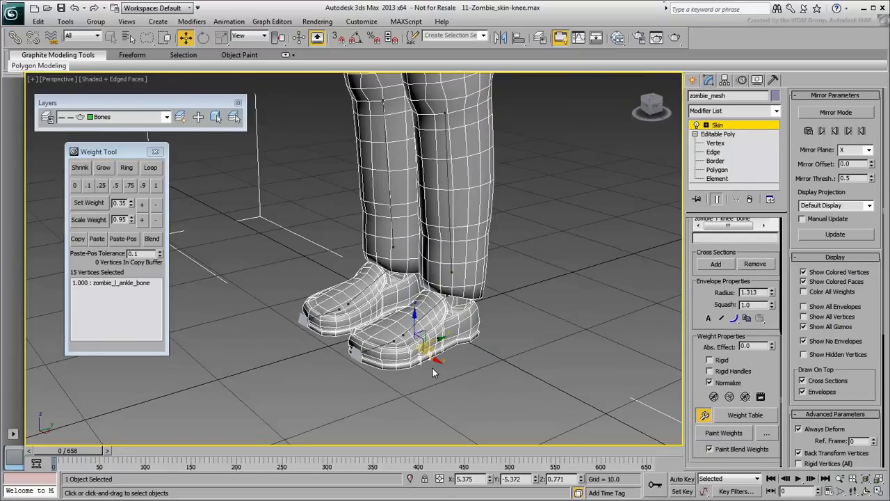
click(111, 282)
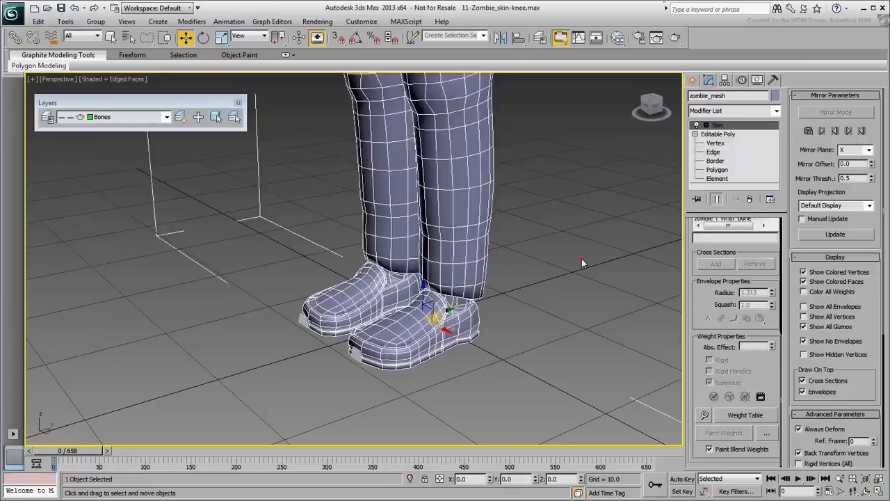
click(564, 278)
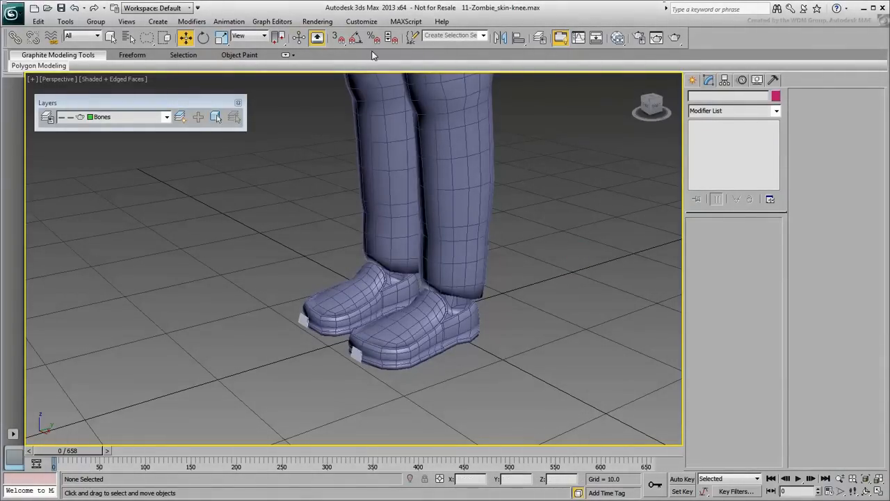
click(407, 23)
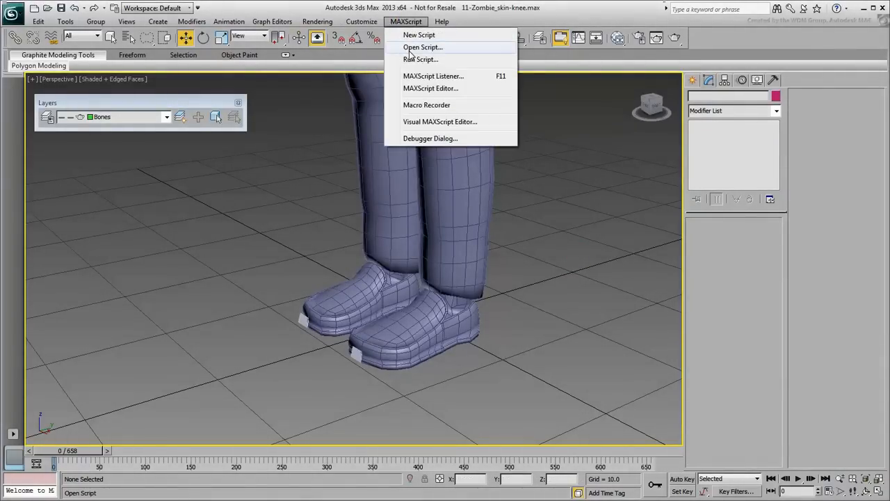
Step: Choose Open Script to load the QuickSkinVertexWeight.mcr macroscript from disk
click(423, 48)
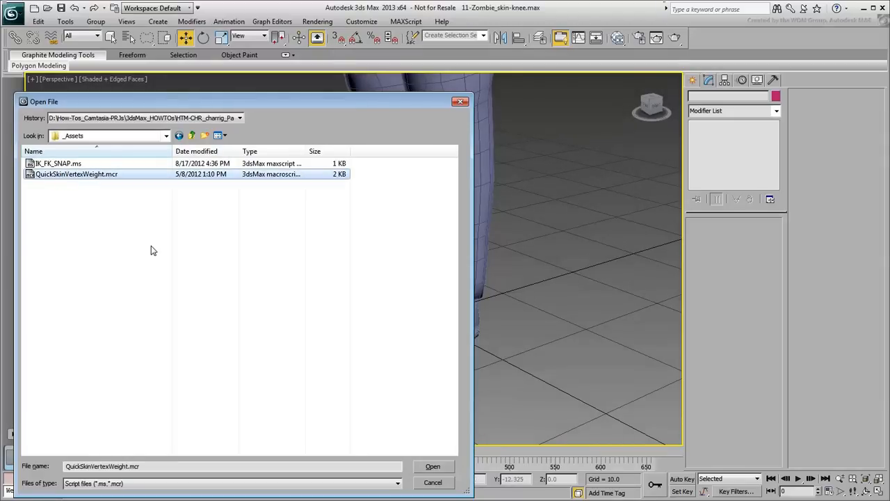
mouse_move(318, 385)
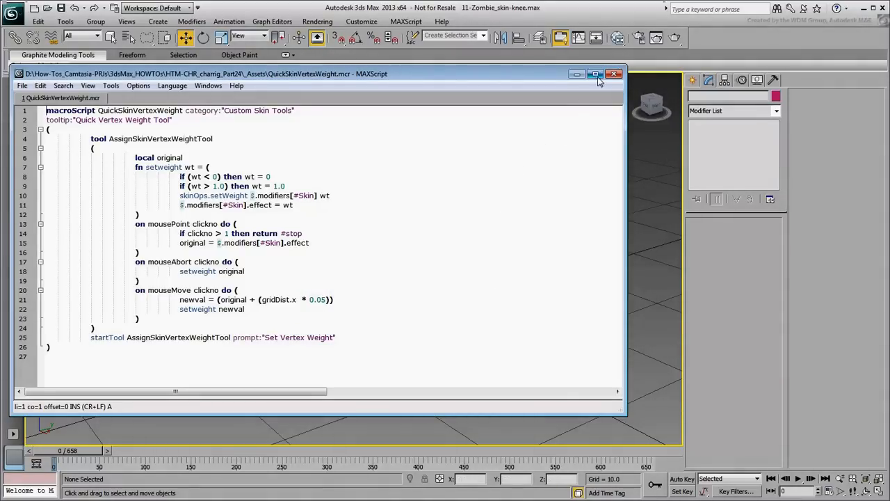
Step: Browse to Autodesk\3ds Max 2013\MacroScripts and copy QuickSkinVertexWeight.mcr there
click(615, 74)
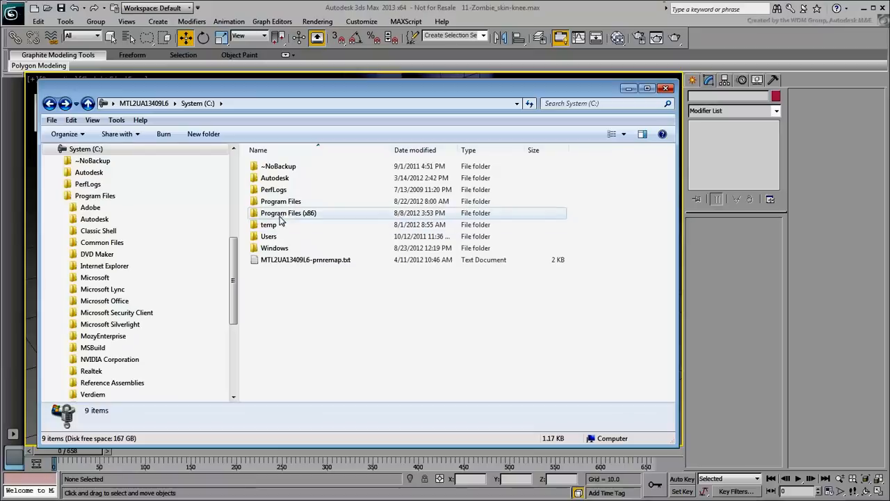
double_click(281, 200)
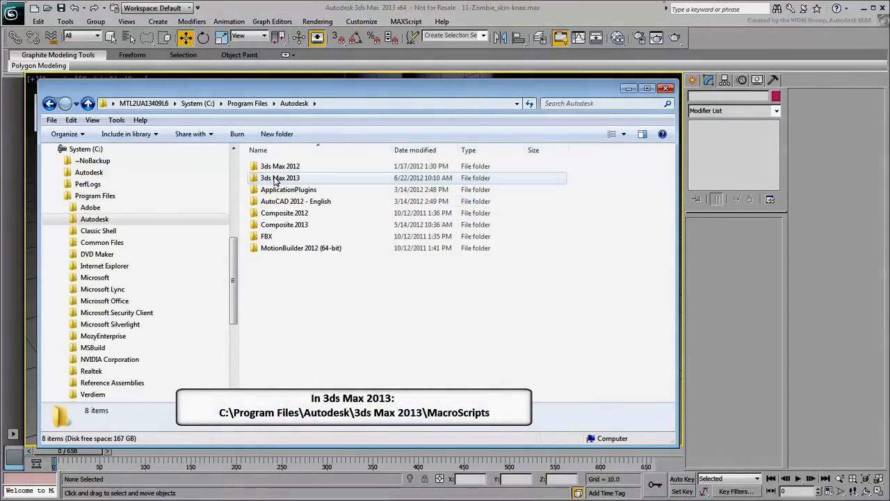
double_click(281, 178)
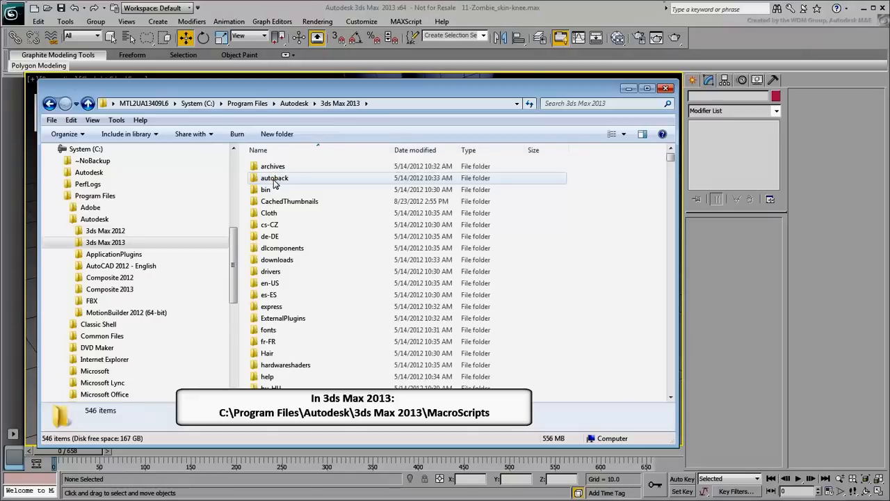
scroll(down, 3)
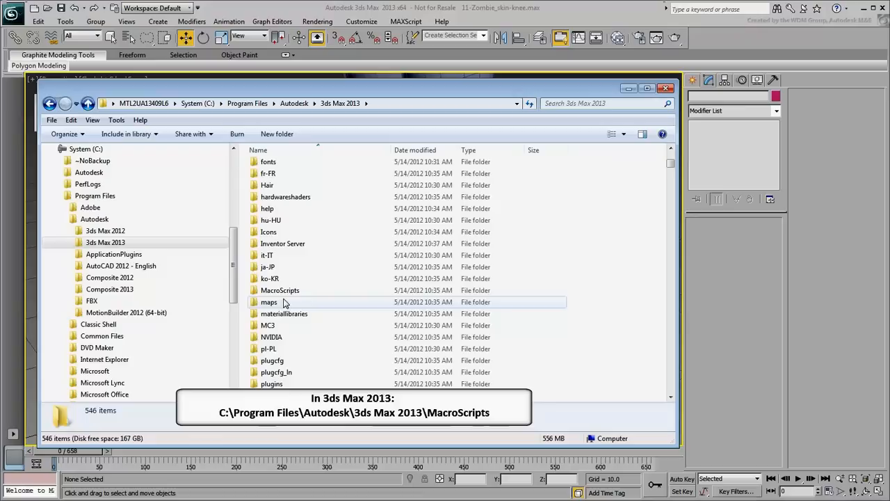
double_click(279, 291)
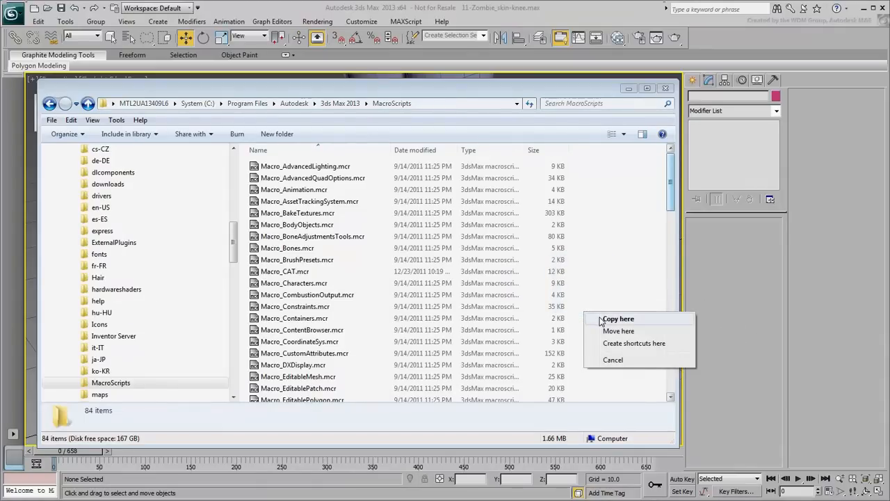
click(618, 318)
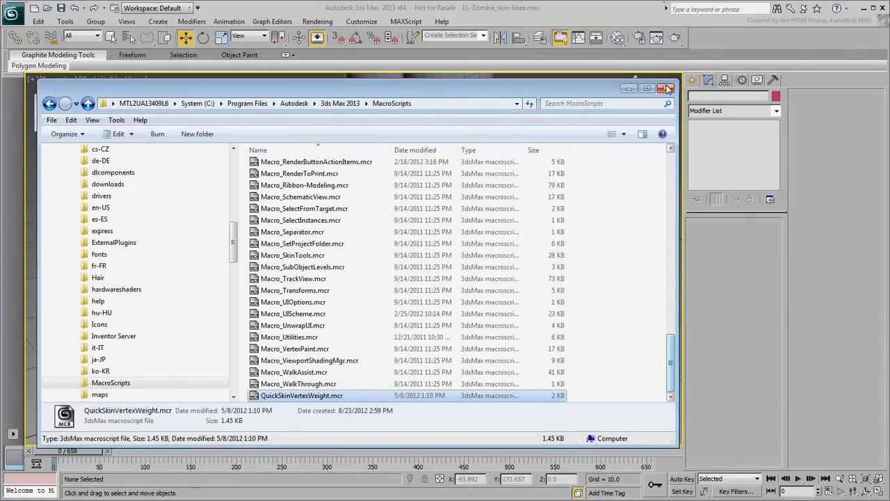
Step: Close Explorer and reload the zombie scene, answering No to saving changes
click(665, 89)
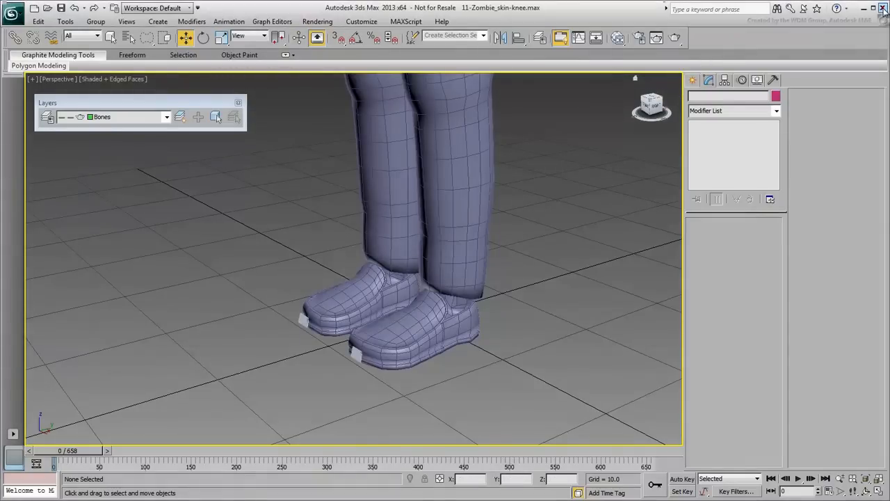
click(885, 9)
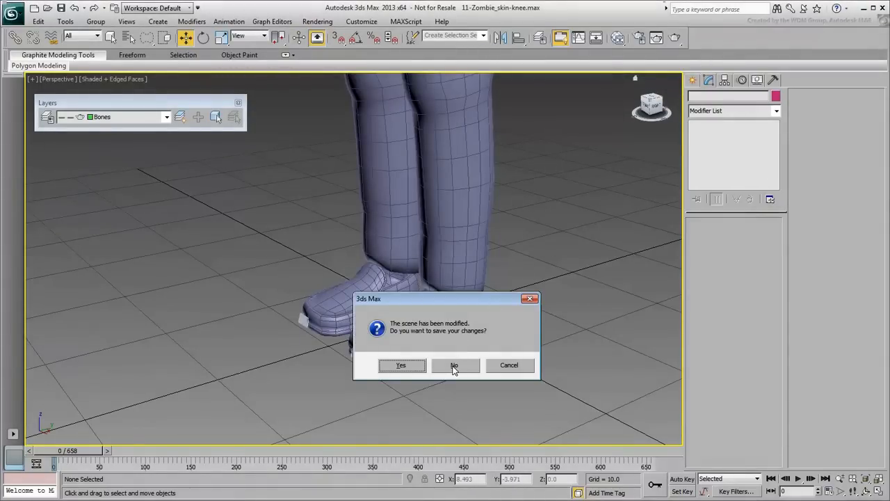
click(453, 364)
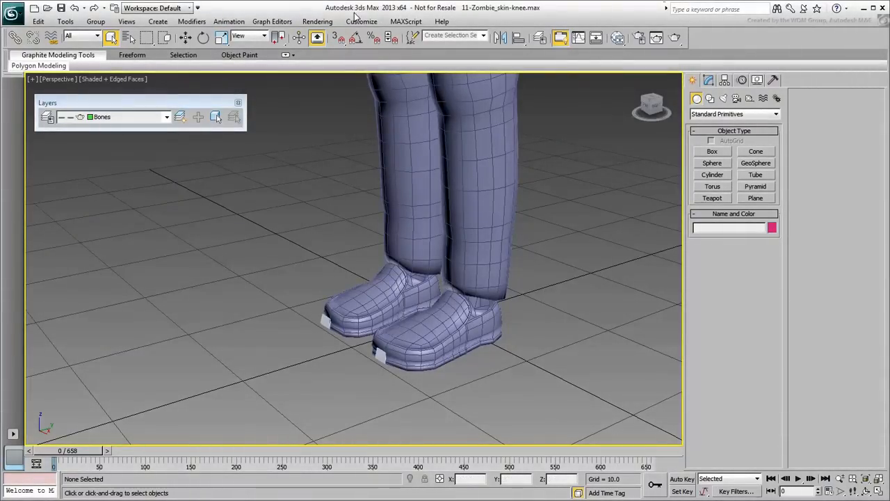
Step: In Customize User Interface, pick Custom Skin Tools > Quick Vertex Weight Tool and try hotkey Q
click(361, 21)
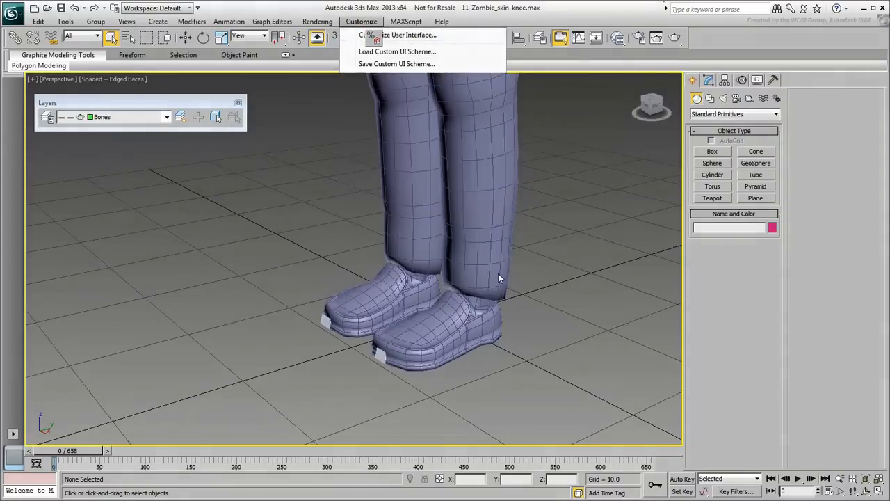
click(398, 35)
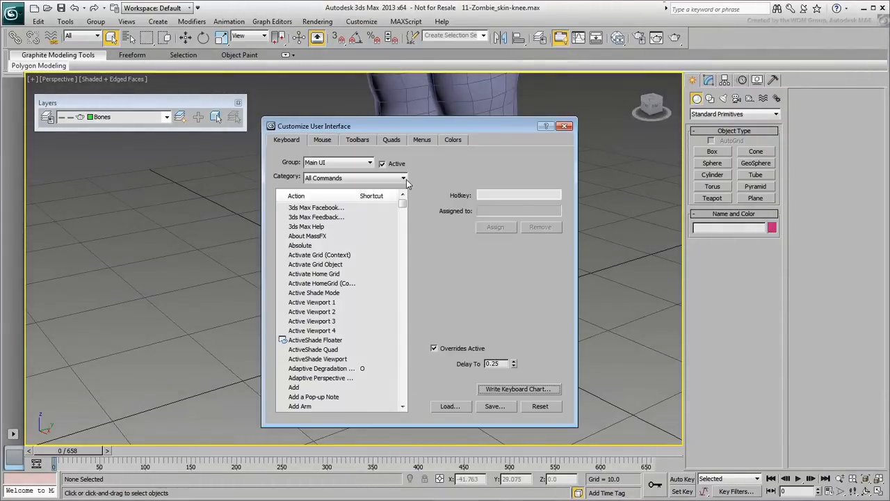
click(404, 178)
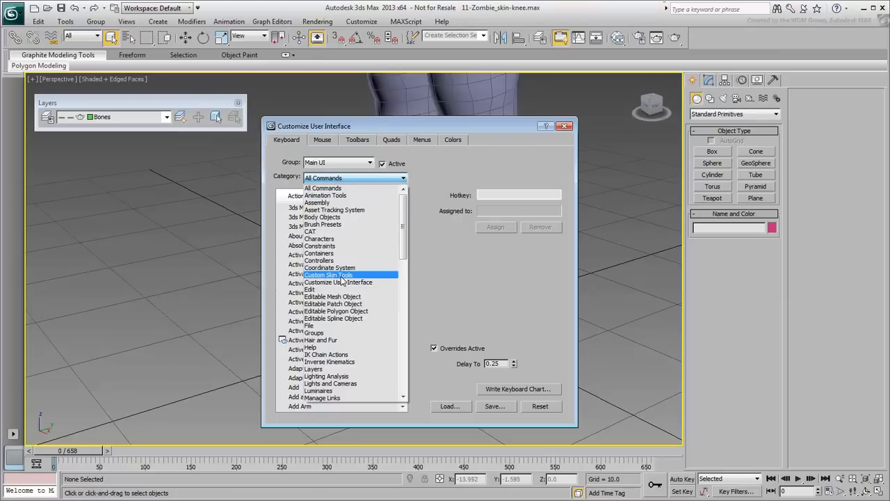
click(329, 275)
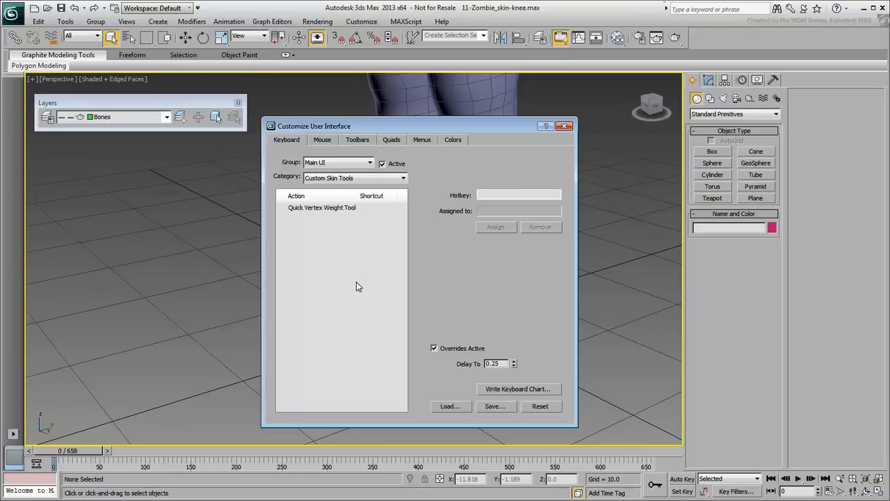
mouse_move(341, 218)
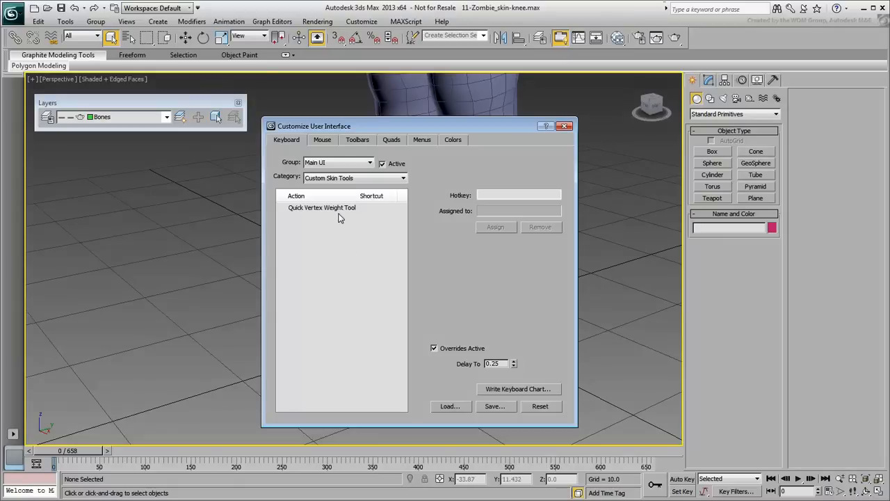
click(321, 207)
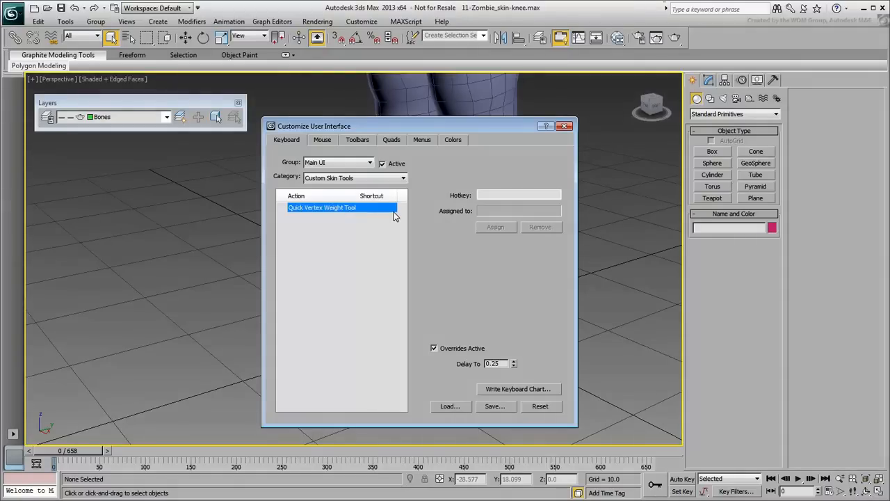
click(518, 194)
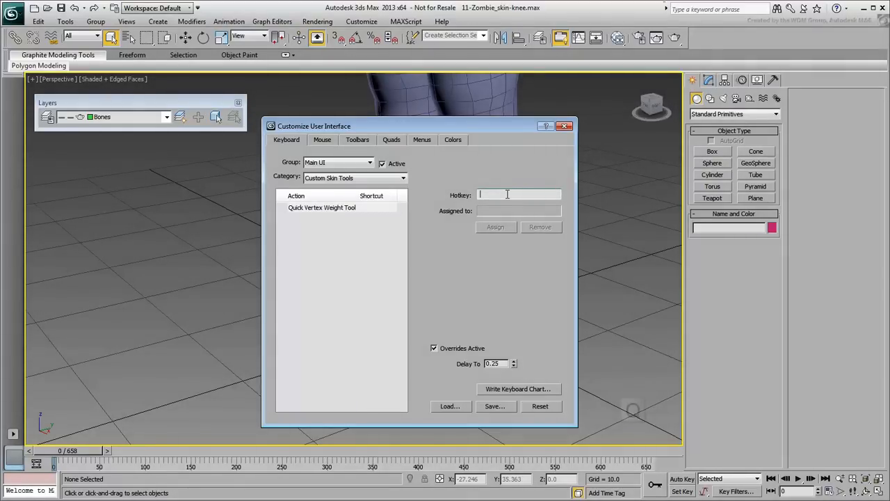
text(Q)
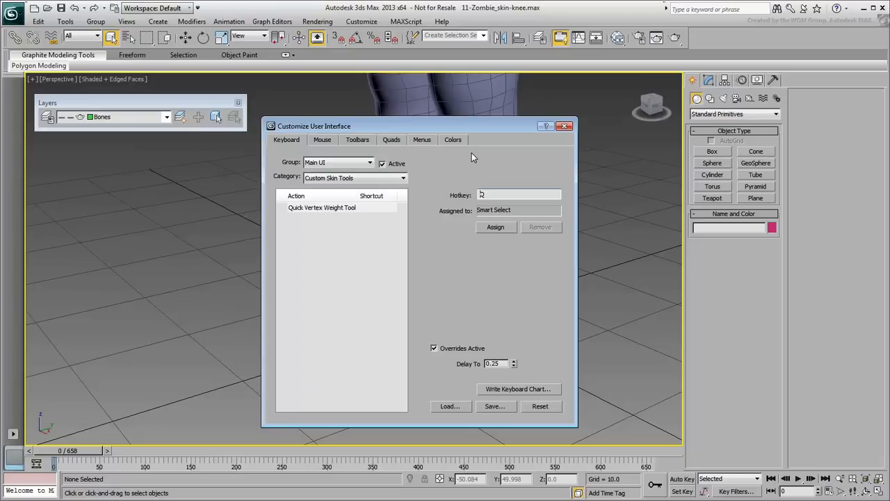
Step: Assign Shift+1 to the Quick Vertex Weight Tool and switch the category toward Skin Modifier
key(shift+1)
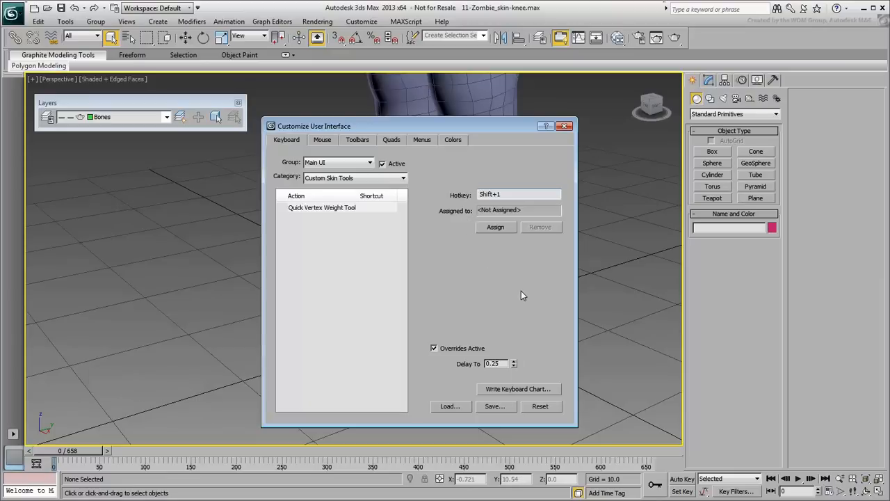
click(495, 227)
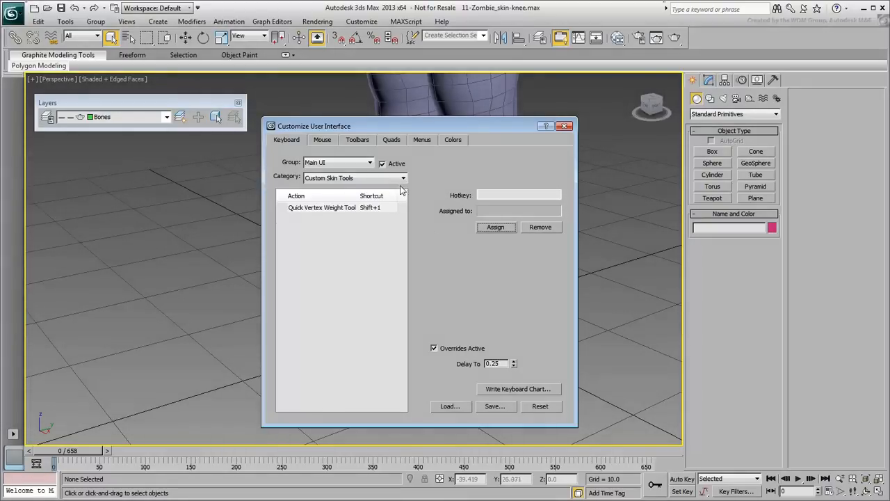
click(403, 178)
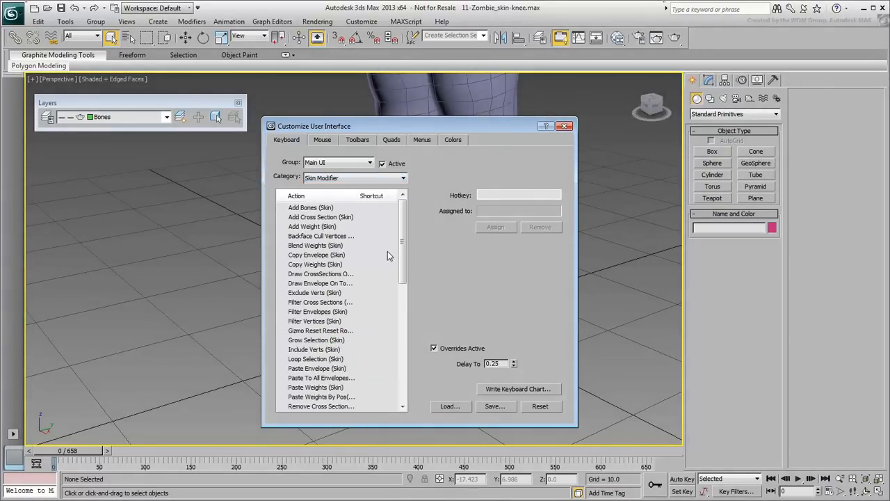
Step: Assign Shift+2 to Loop Selection (Skin) and Shift+3 to Ring Selection (Skin)
click(314, 359)
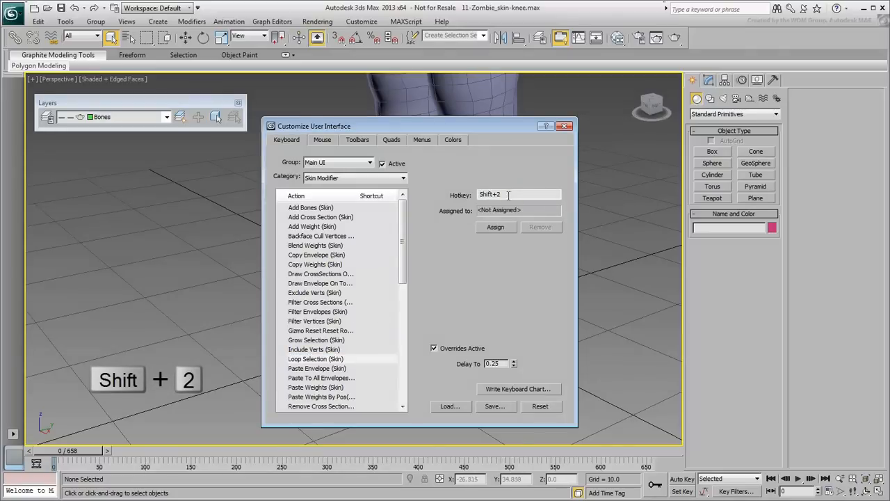
click(495, 226)
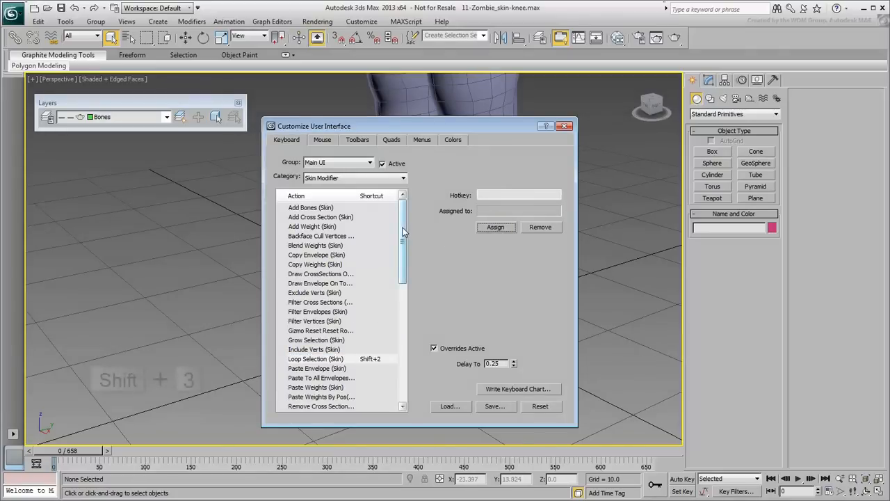
scroll(down, 3)
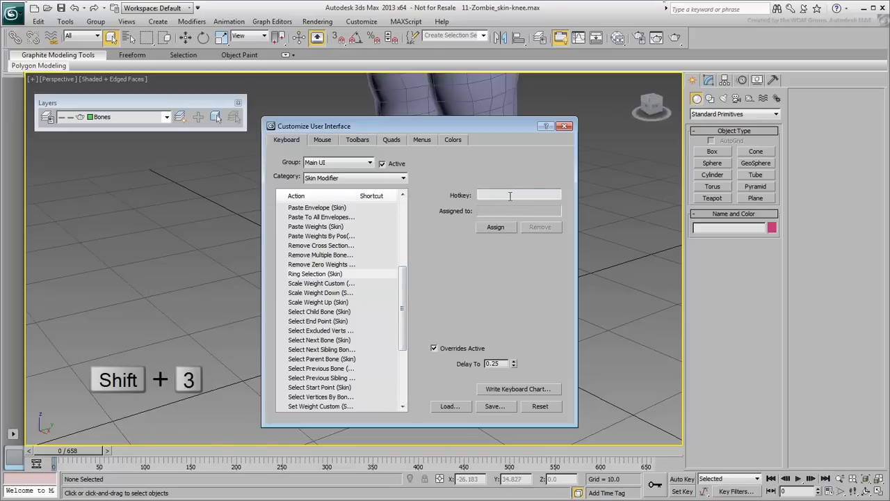
click(495, 227)
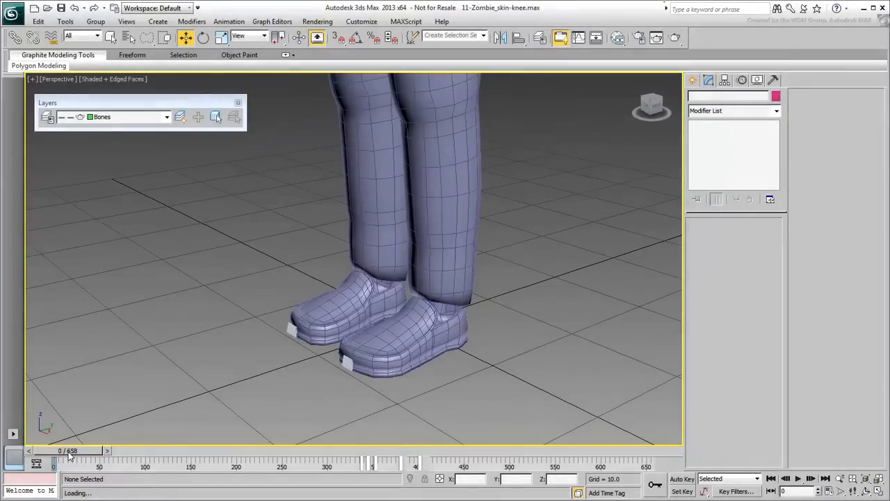
Step: Scrub the time slider through the leg animation, settling on frame 319
drag(70, 458, 272, 458)
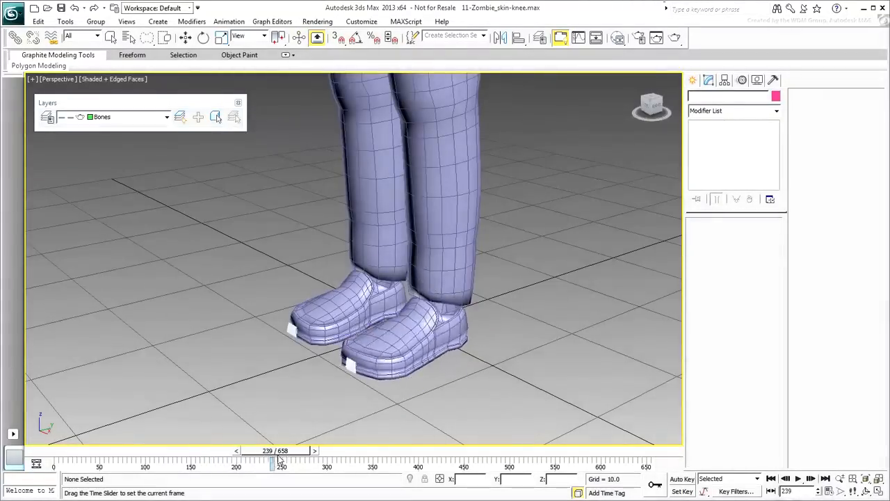
drag(271, 461, 359, 462)
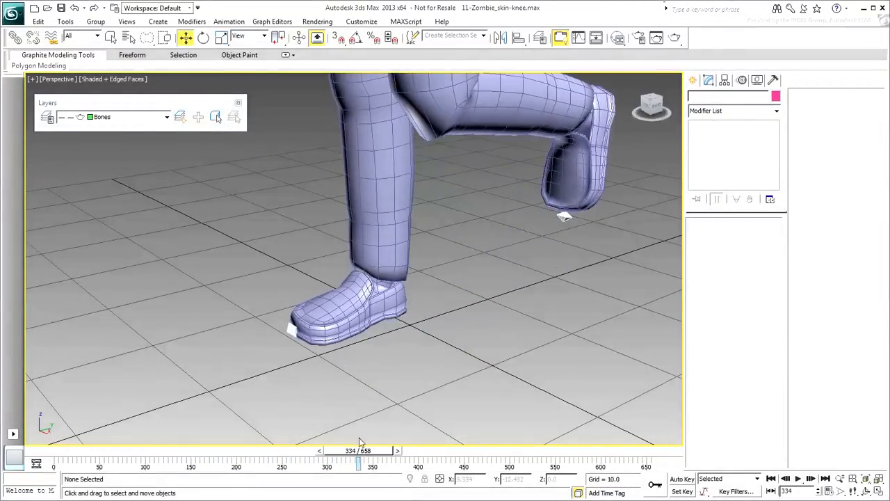
drag(359, 458, 382, 458)
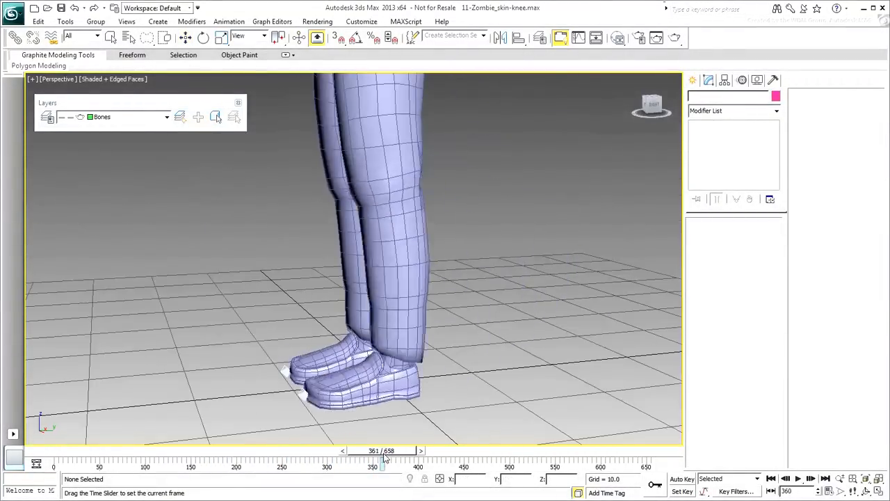
drag(383, 457, 359, 458)
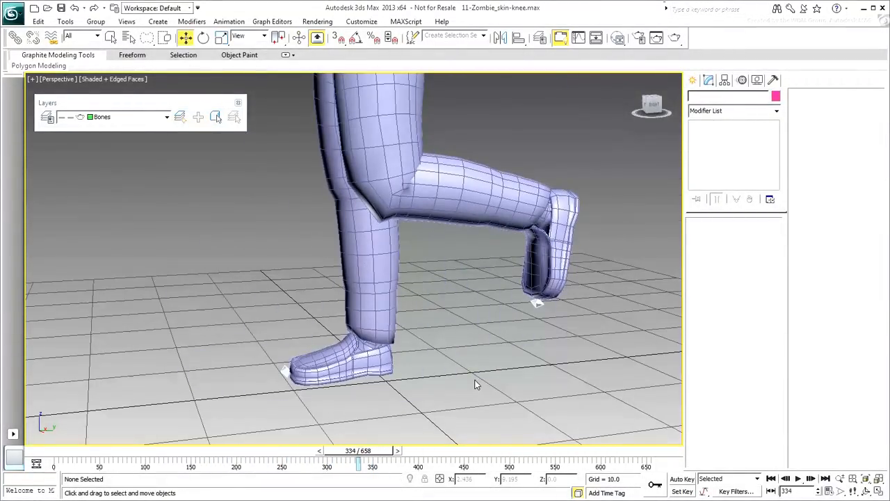
drag(359, 458, 293, 457)
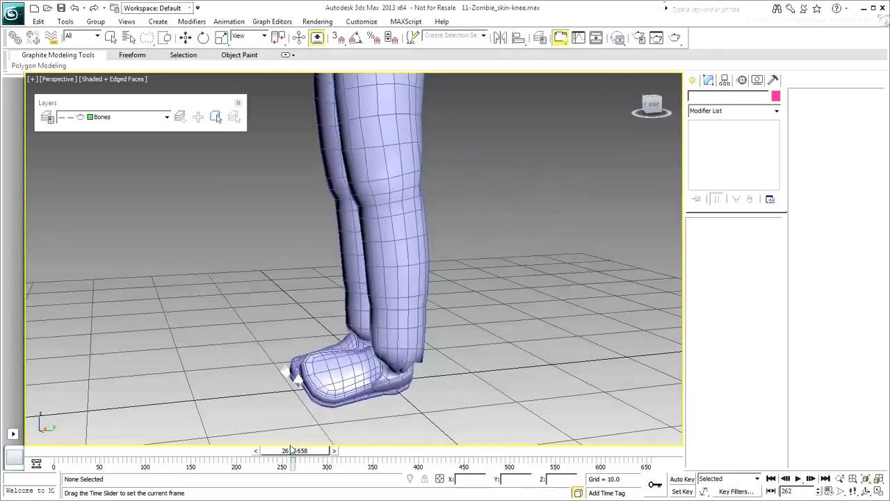
drag(292, 458, 332, 458)
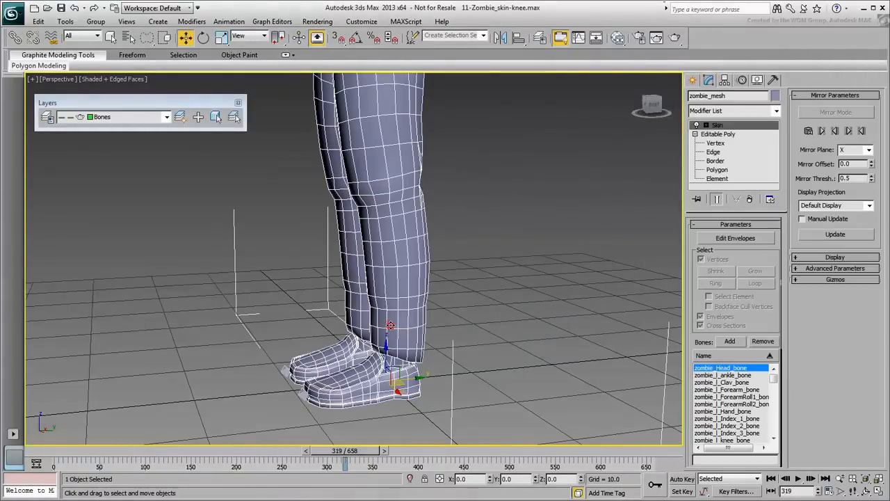
Step: Enable Edit Envelopes and Select Vertices on the zombie's Skin modifier
click(734, 239)
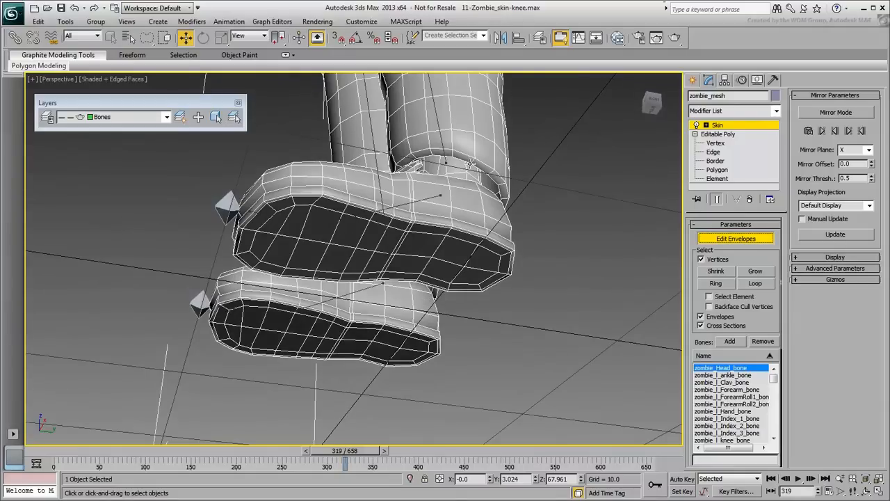
click(475, 159)
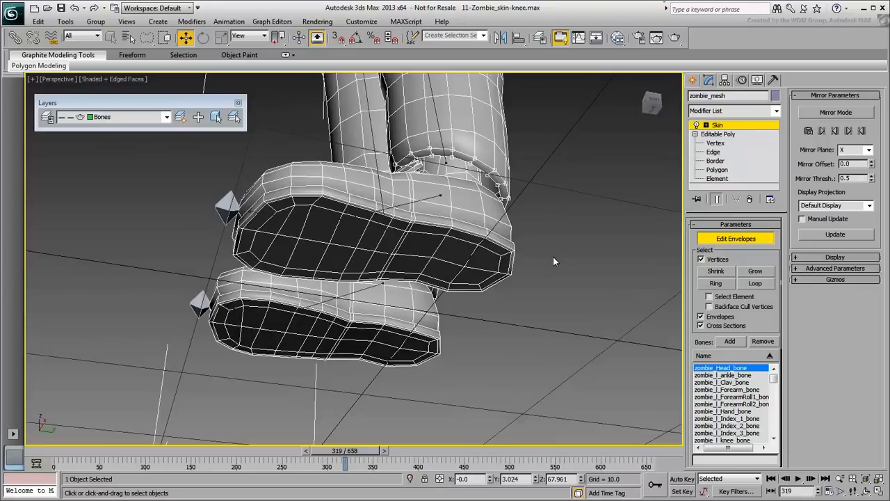
mouse_move(545, 233)
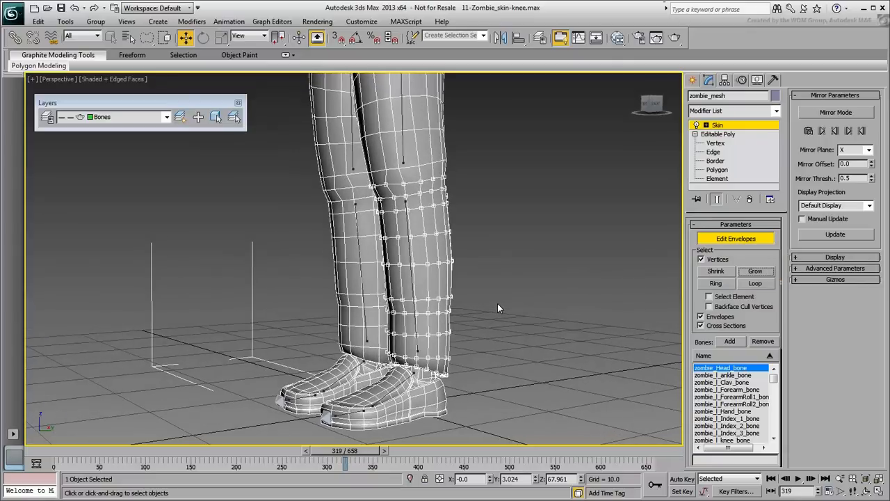
Step: Select the left knee bone in the Skin modifier's Bones list
click(728, 433)
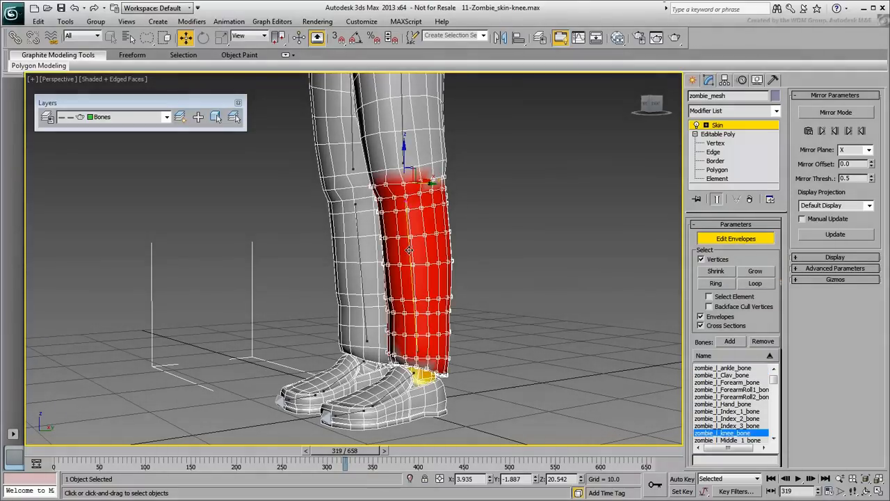
mouse_move(684, 331)
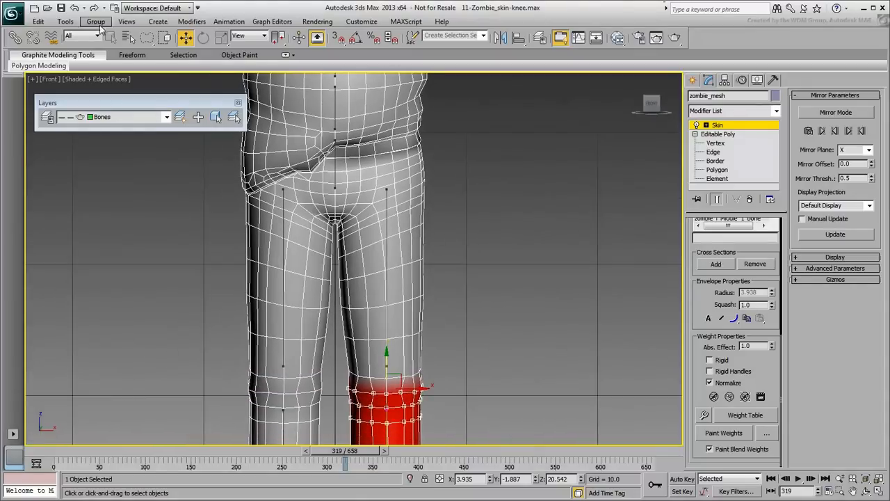
mouse_move(445, 189)
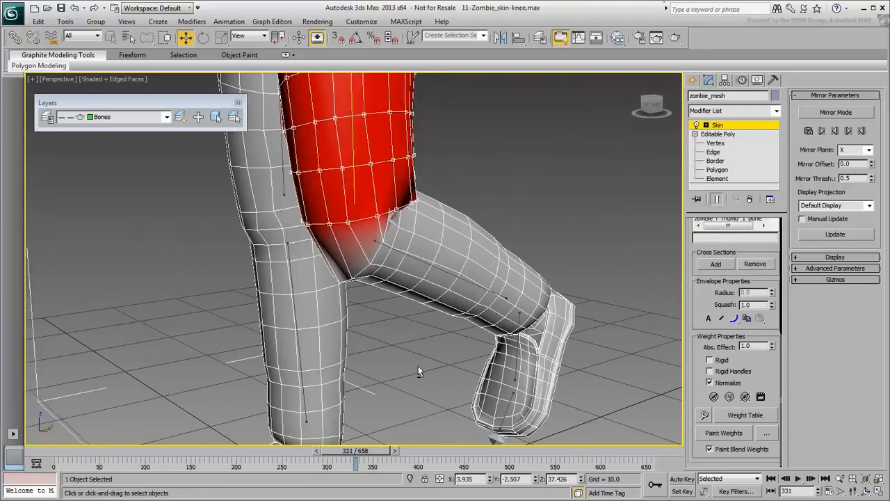
Step: Scrub to a bent-knee frame and zoom in to view the thigh bone's influence at the knee
drag(355, 451, 348, 451)
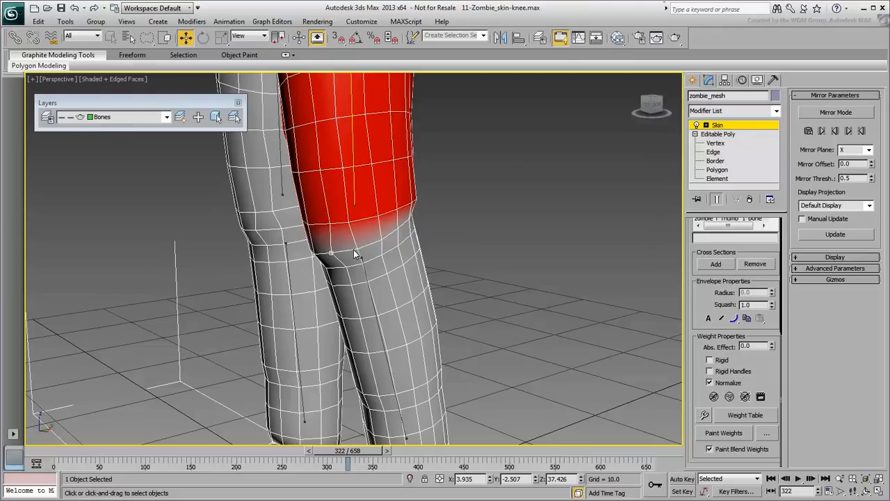
Step: Assign the selected thigh vertices to the thigh bone with the Set Vertex Weight hotkeys (Shift+2, Shift+1)
key(shift+2)
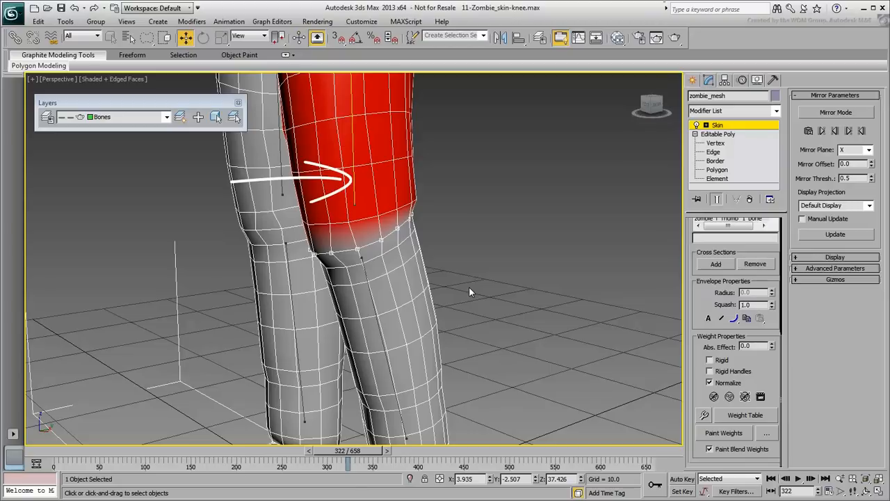
key(shift+1)
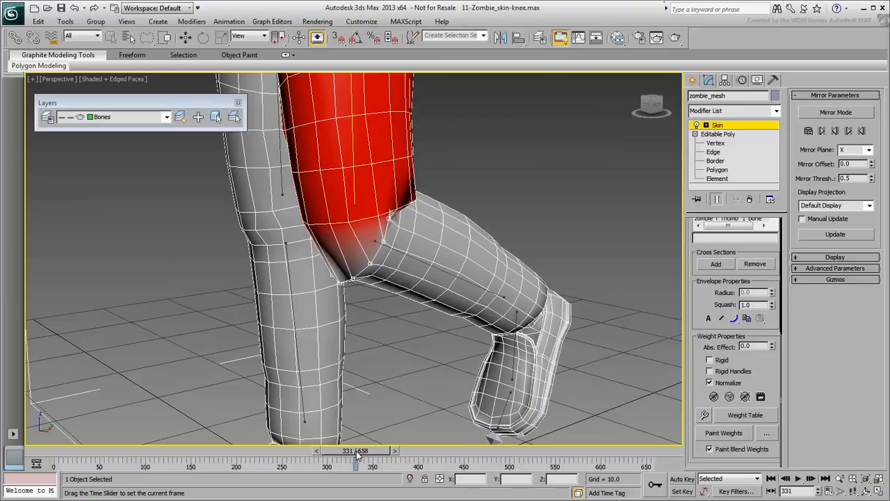
mouse_move(512, 183)
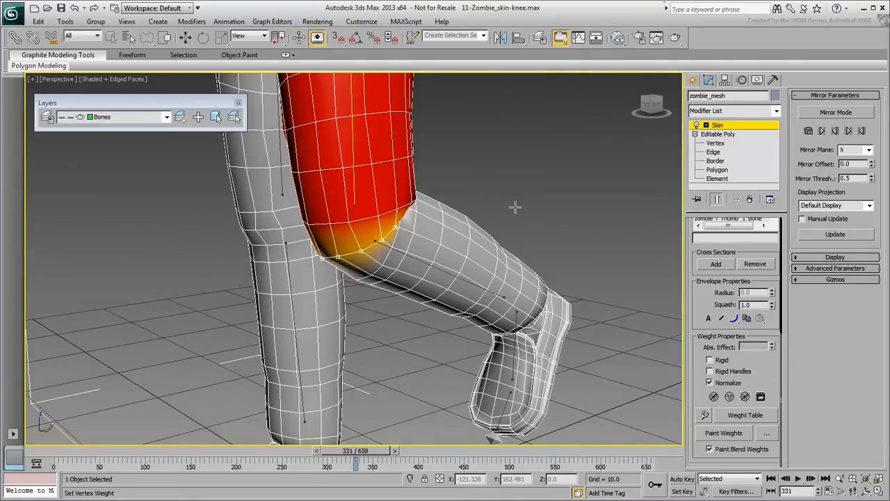
Step: Compare the lower-leg and thigh bone weights around the knee by switching between their envelopes
click(515, 215)
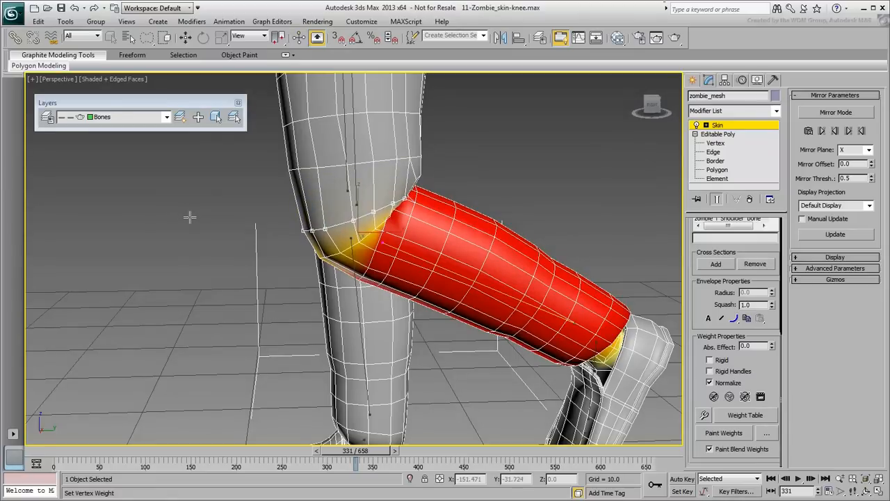
click(359, 229)
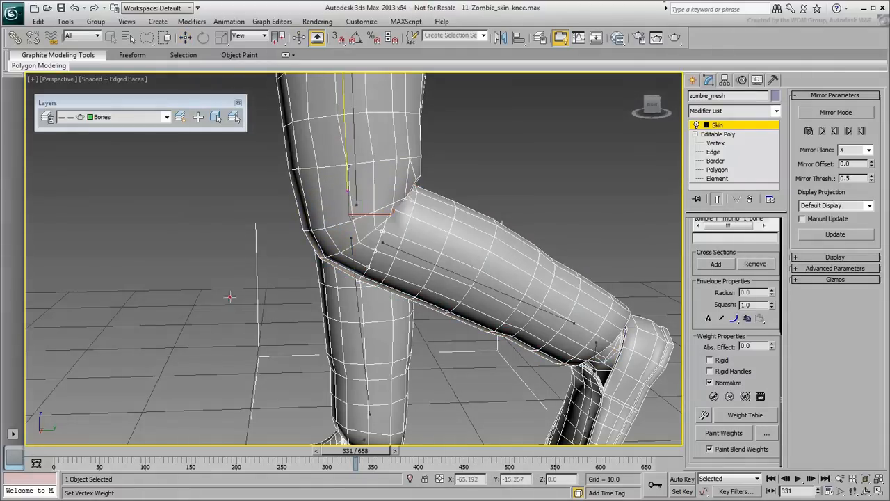
click(362, 244)
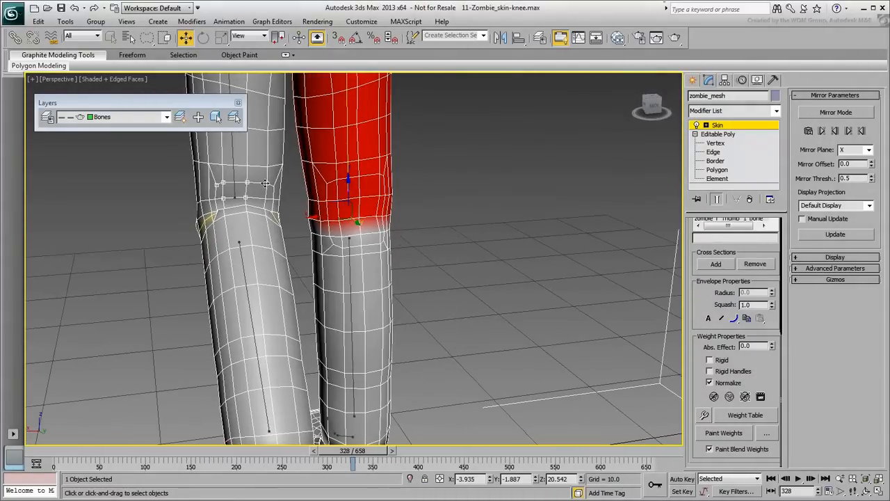
Step: Give the selected knee vertex loop a blended weight with the Shift+1 Quick Skin hotkey
drag(348, 279, 299, 292)
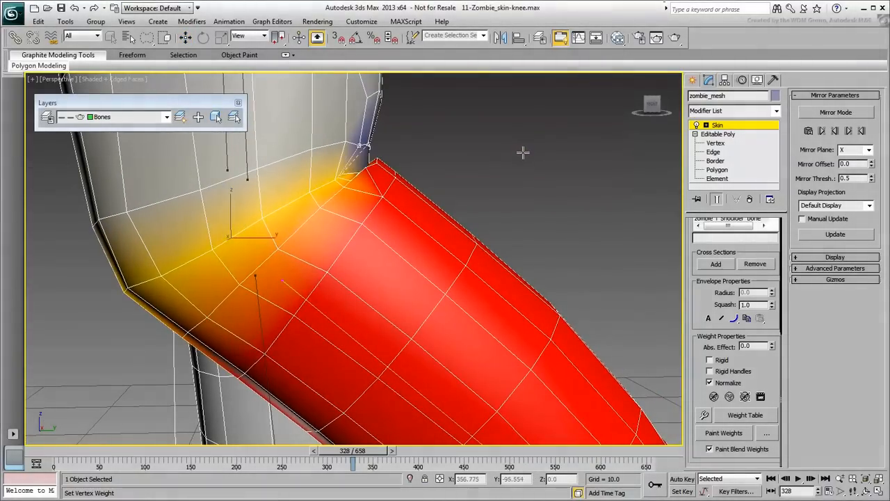
drag(417, 278, 522, 222)
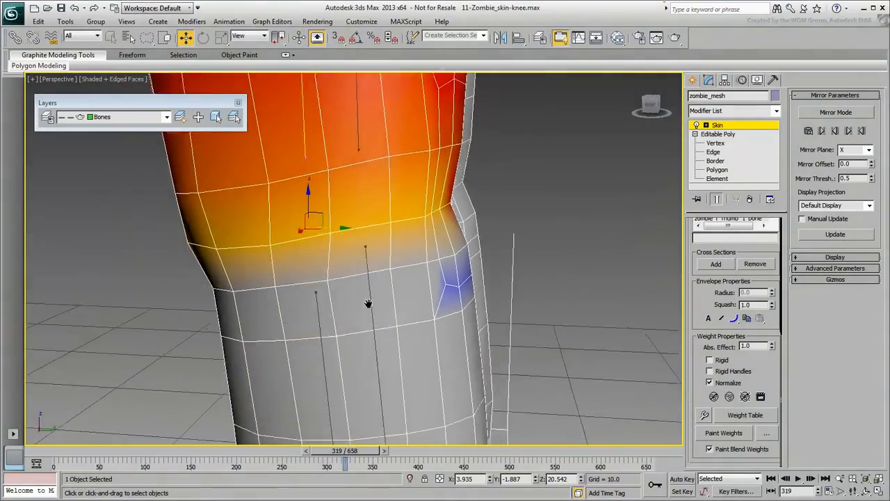
key(shift+1)
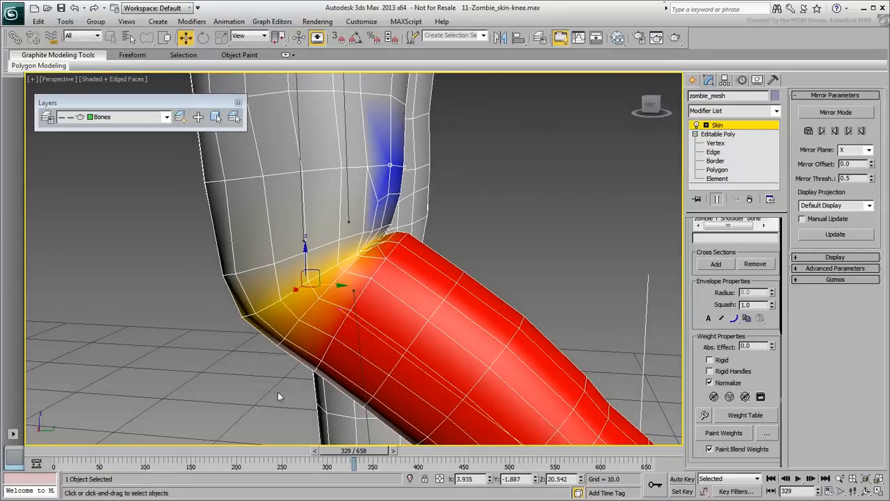
Step: Scrub between straight-leg and deep knee-bend poses to confirm the knee crease deforms smoothly
drag(354, 458, 345, 458)
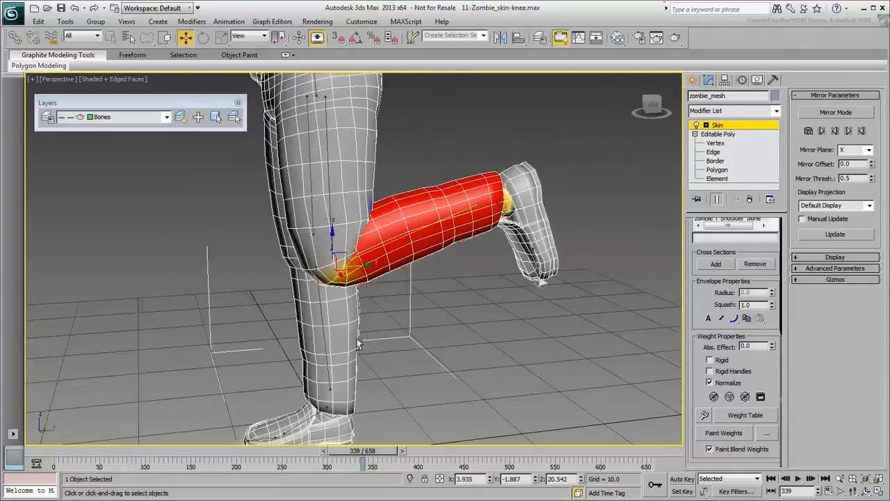
drag(362, 464, 341, 464)
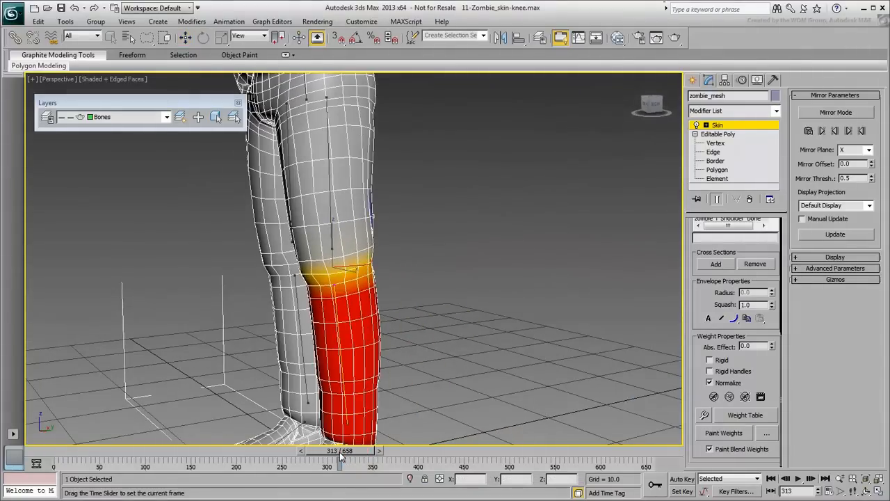
drag(339, 458, 365, 457)
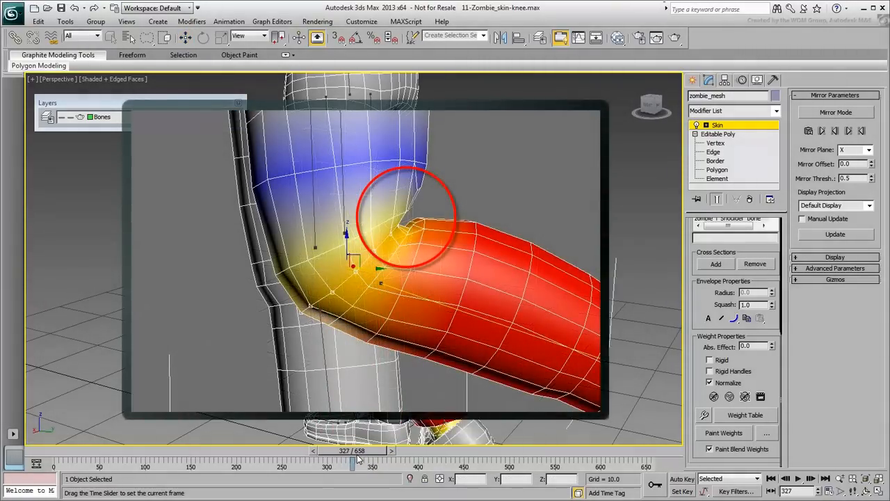
drag(351, 466, 372, 466)
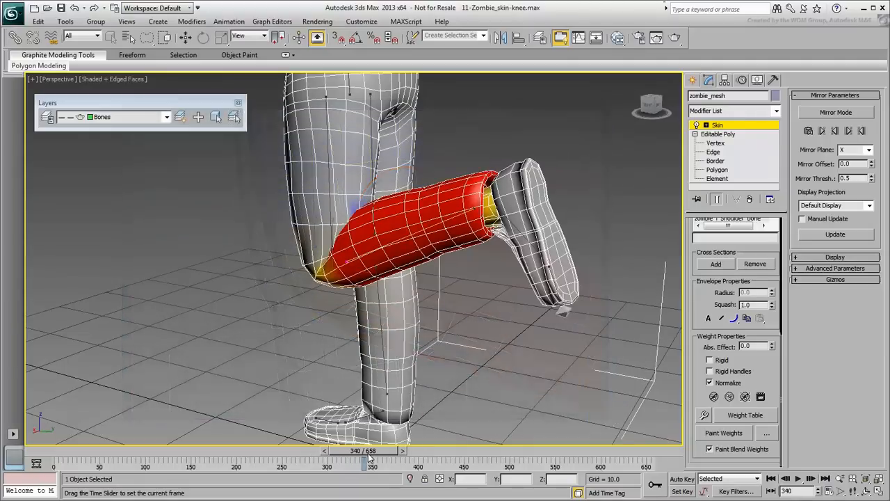
drag(373, 462, 356, 461)
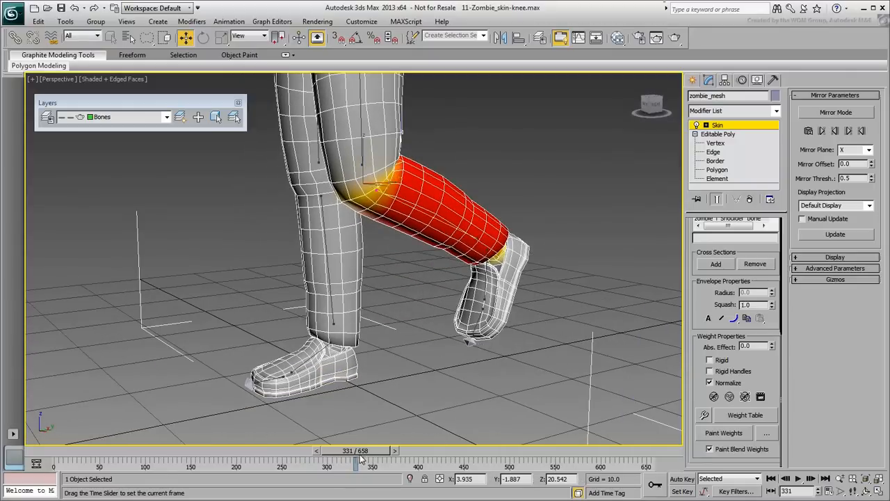
Step: Scrub the foot bone's weights between raised-toe and planted-foot poses to watch the shoe bend
drag(359, 462, 293, 462)
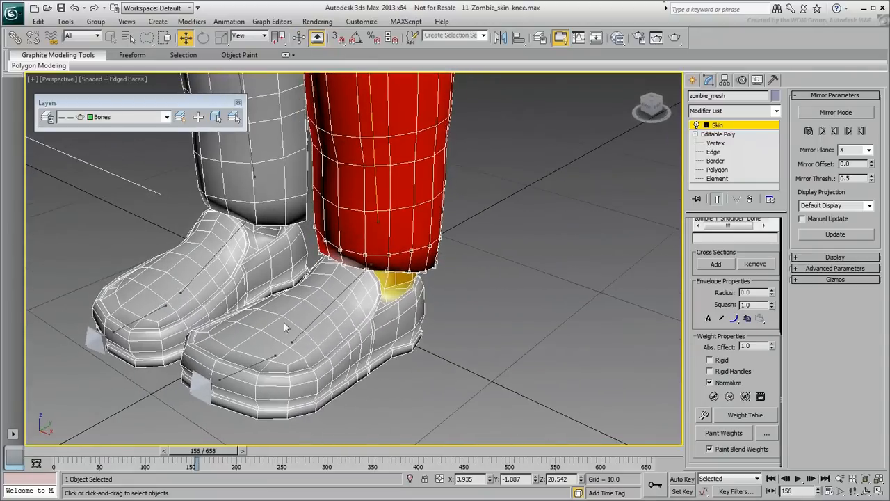
drag(197, 451, 211, 450)
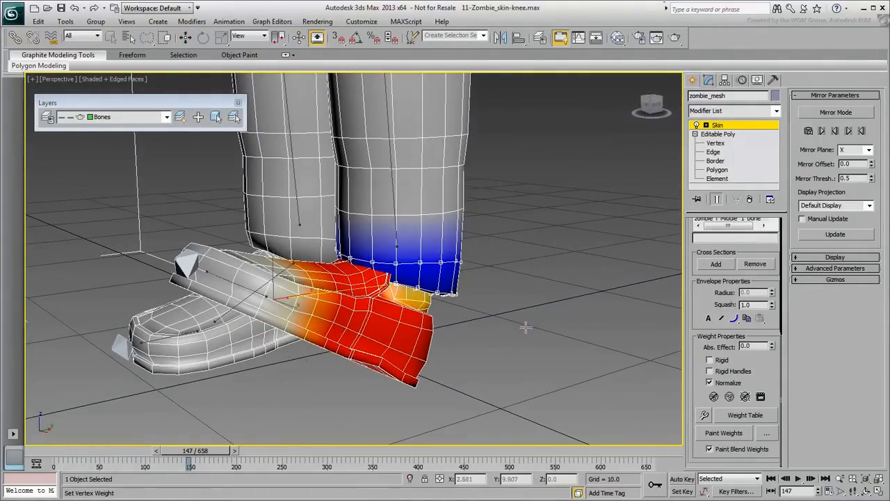
drag(189, 458, 212, 457)
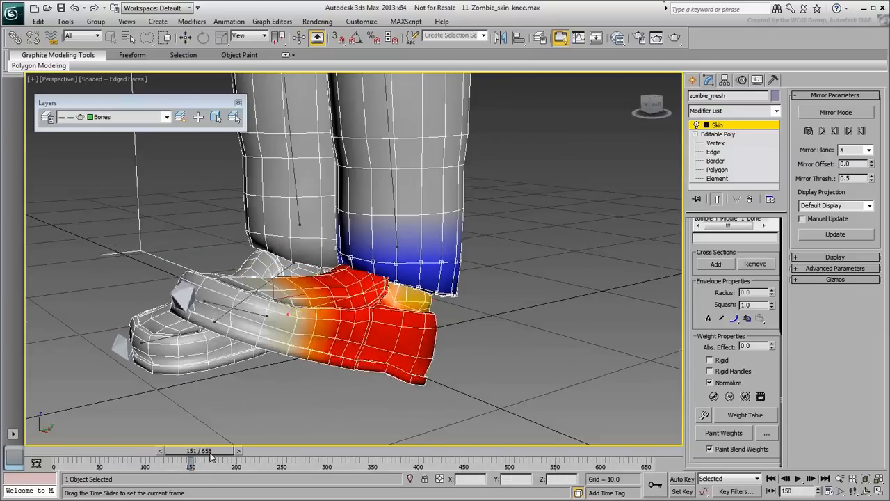
drag(193, 458, 221, 458)
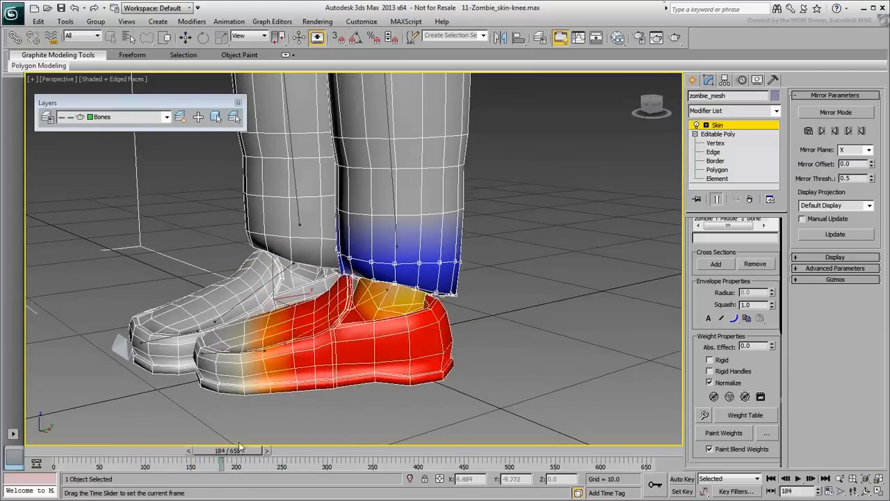
drag(222, 461, 209, 462)
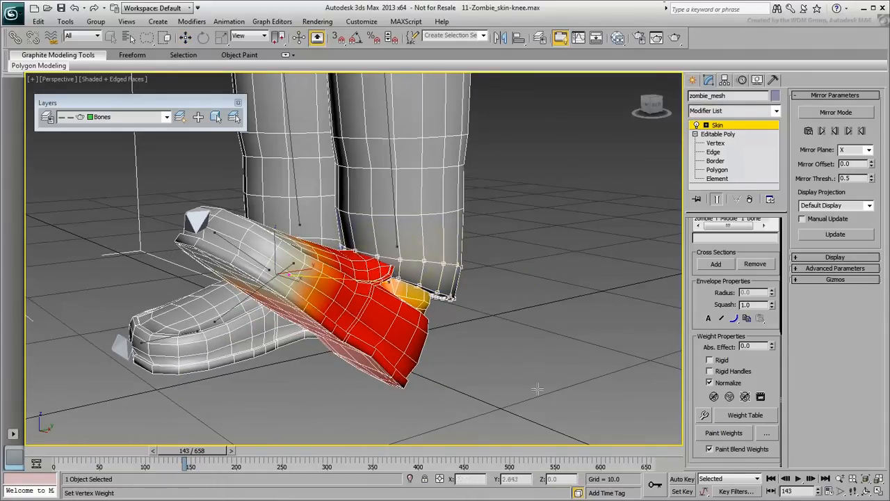
Step: Scrub through planted, stepping and mid-stride poses to check the ankle deformation
drag(184, 458, 285, 458)
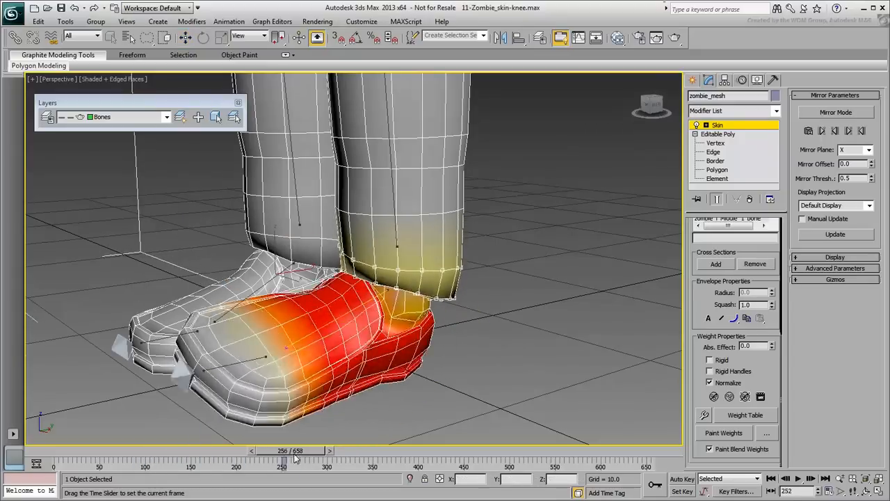
drag(281, 457, 188, 457)
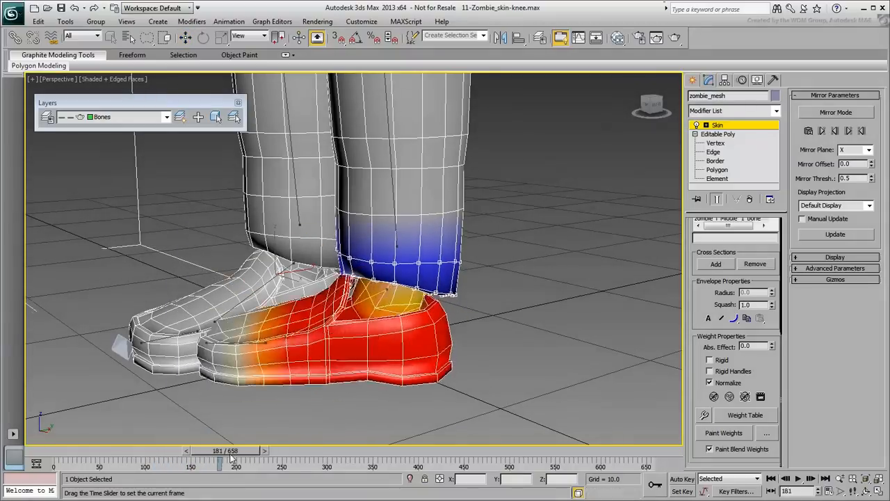
drag(220, 451, 351, 450)
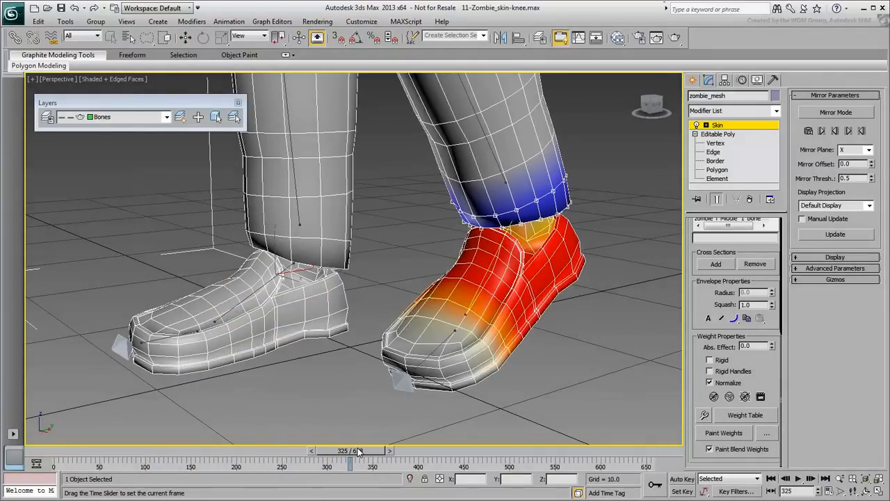
drag(351, 450, 309, 451)
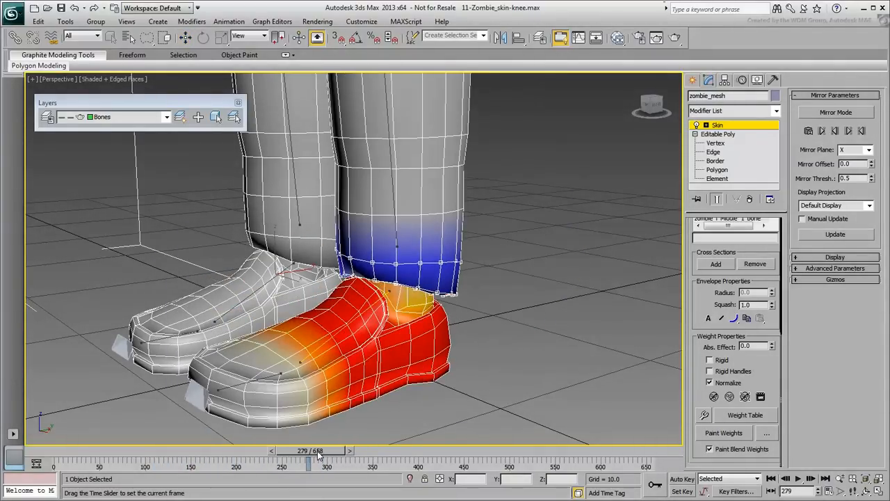